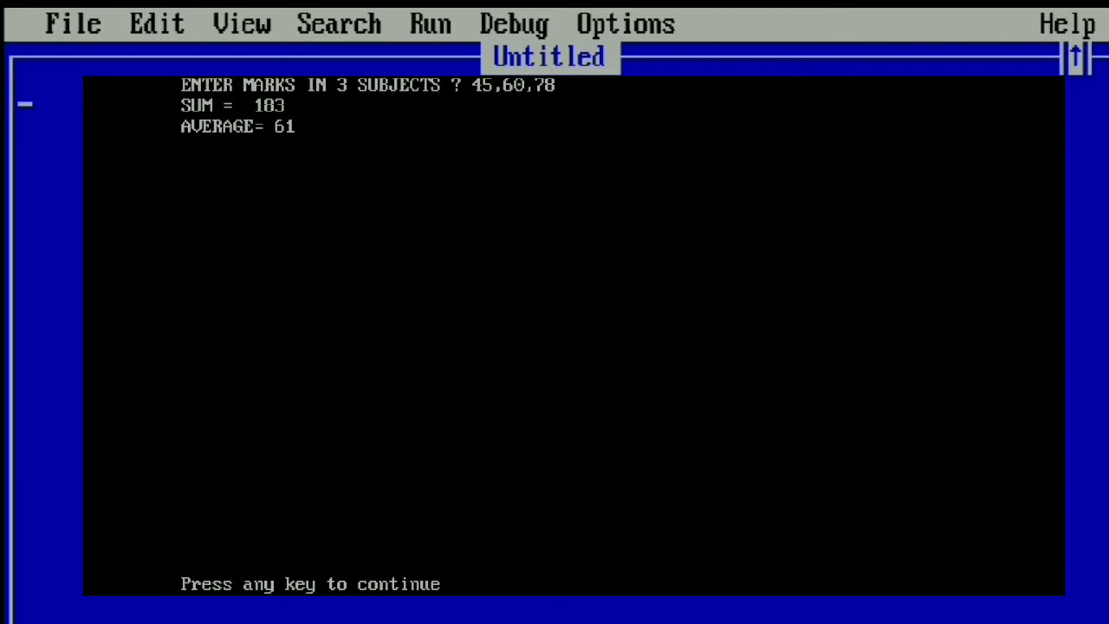
Step: Dismiss the sum and average output screen to return to the QBasic editor
key(enter)
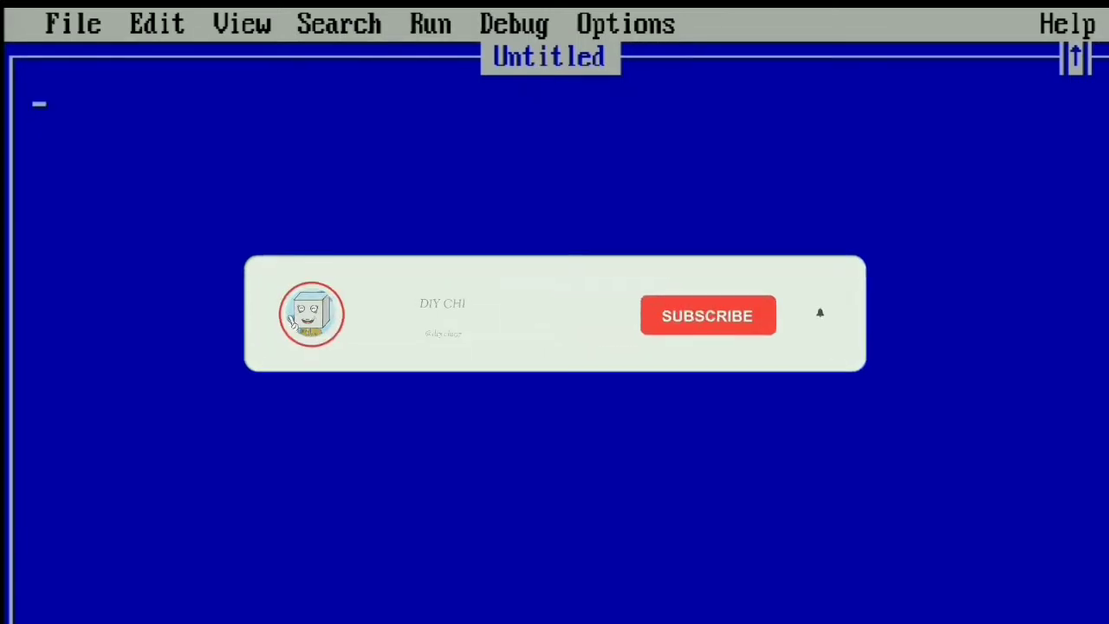
click(707, 314)
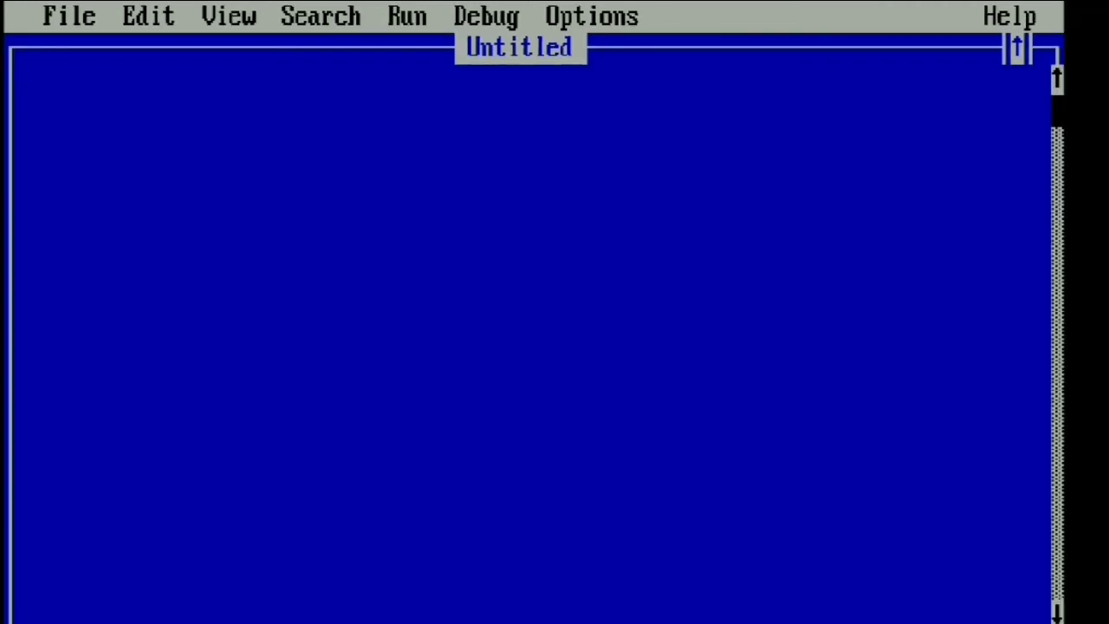
Step: Write a CLS line and INPUT "ENTER MARKS IN 3 SUBJECTS "; a,b,c
text(CLS)
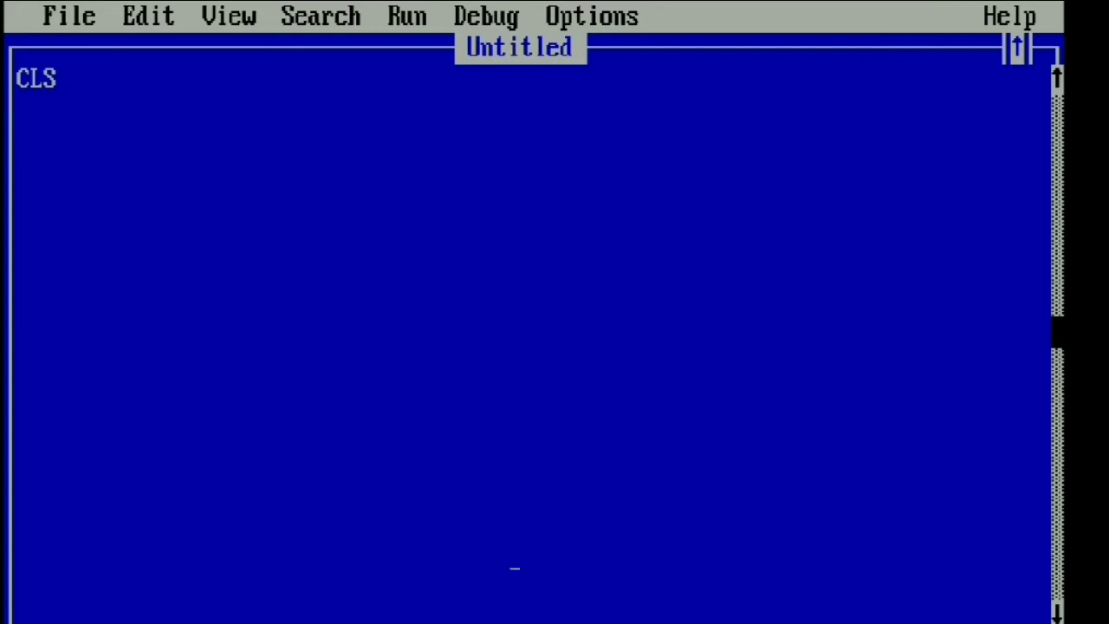
text(input)
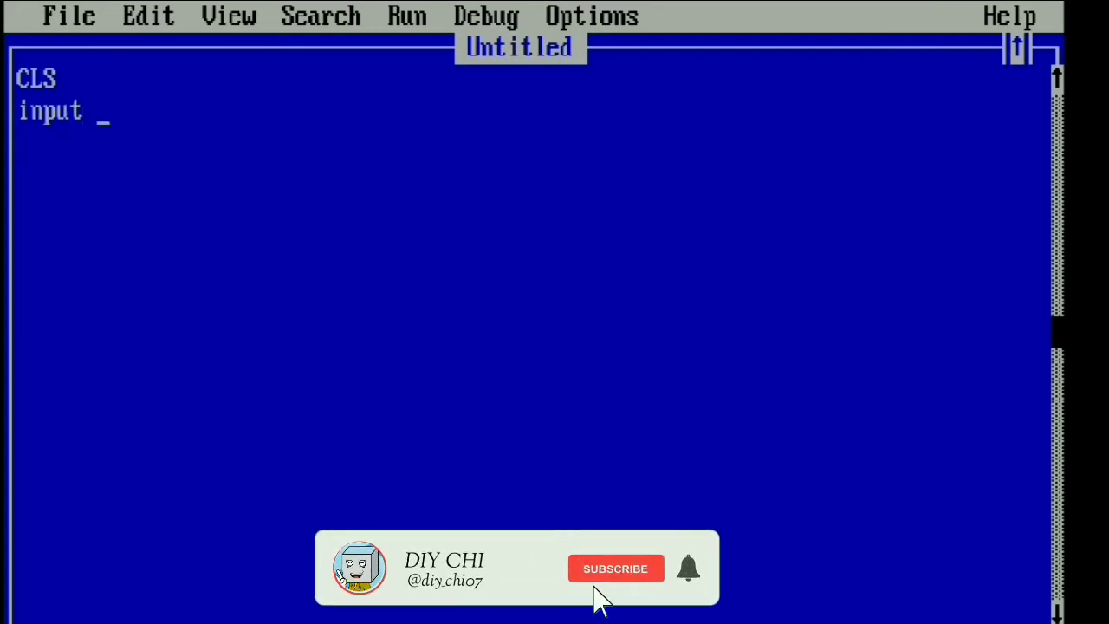
text(")
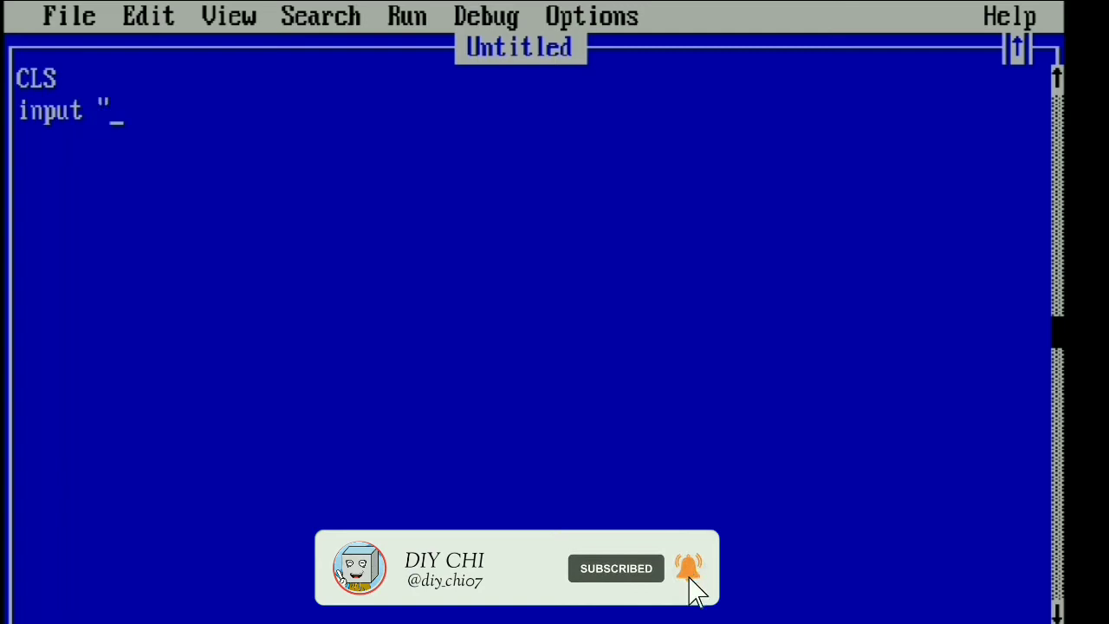
text(ENTER)
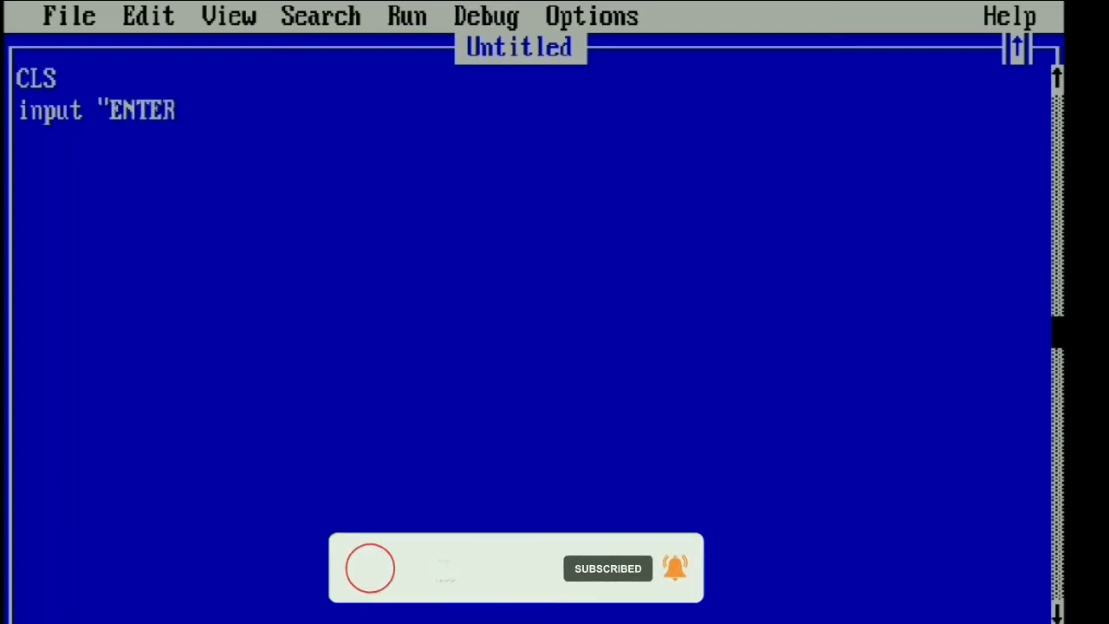
text(MAE)
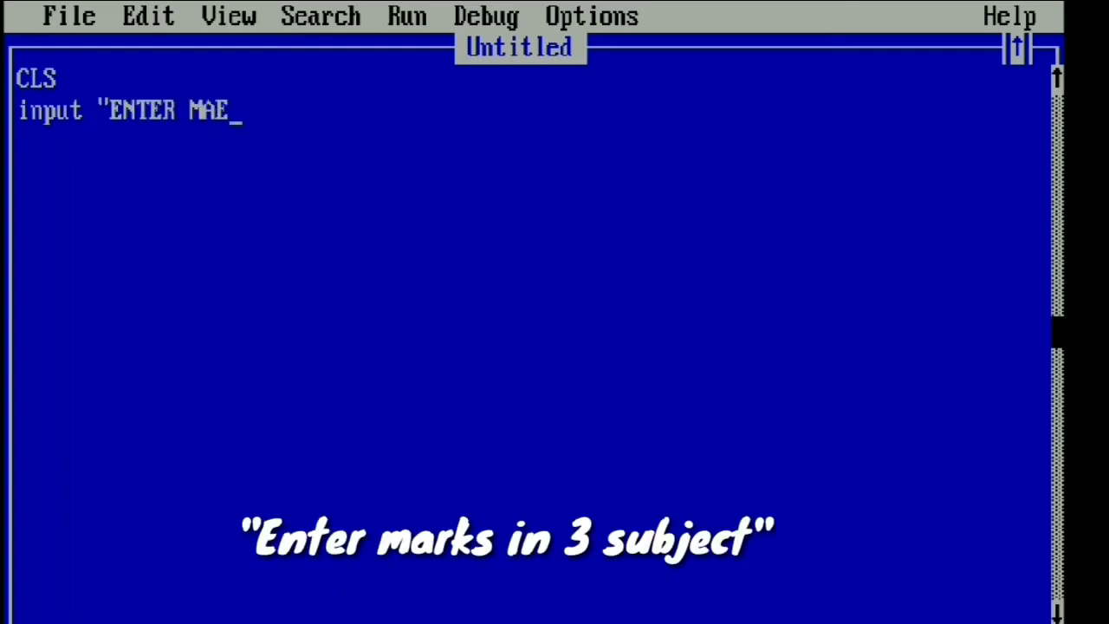
text(RKS IN #)
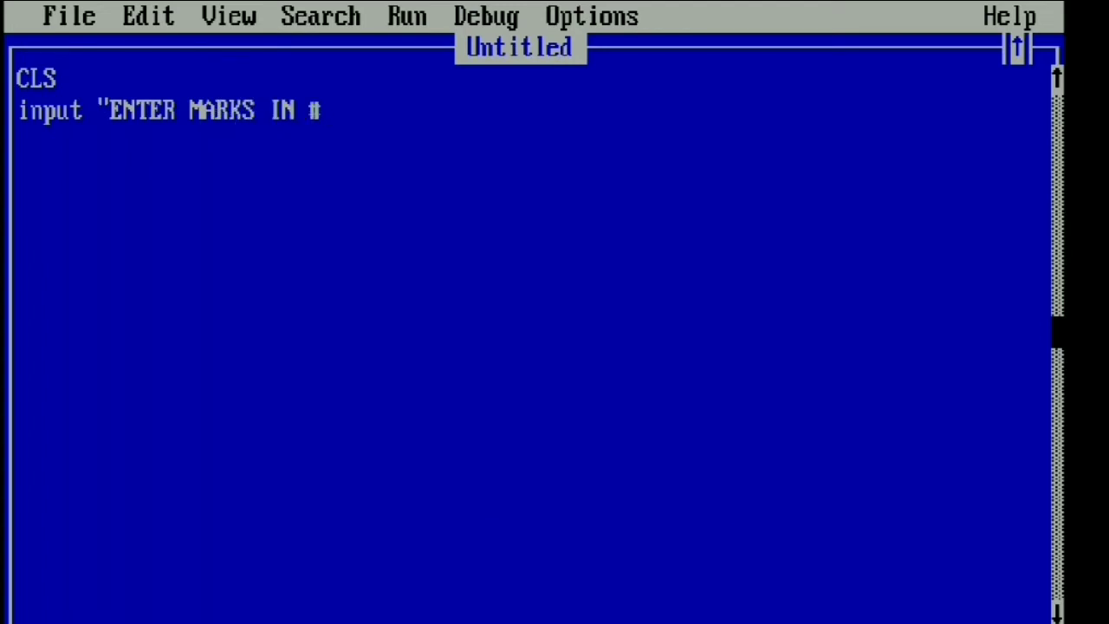
text(4)
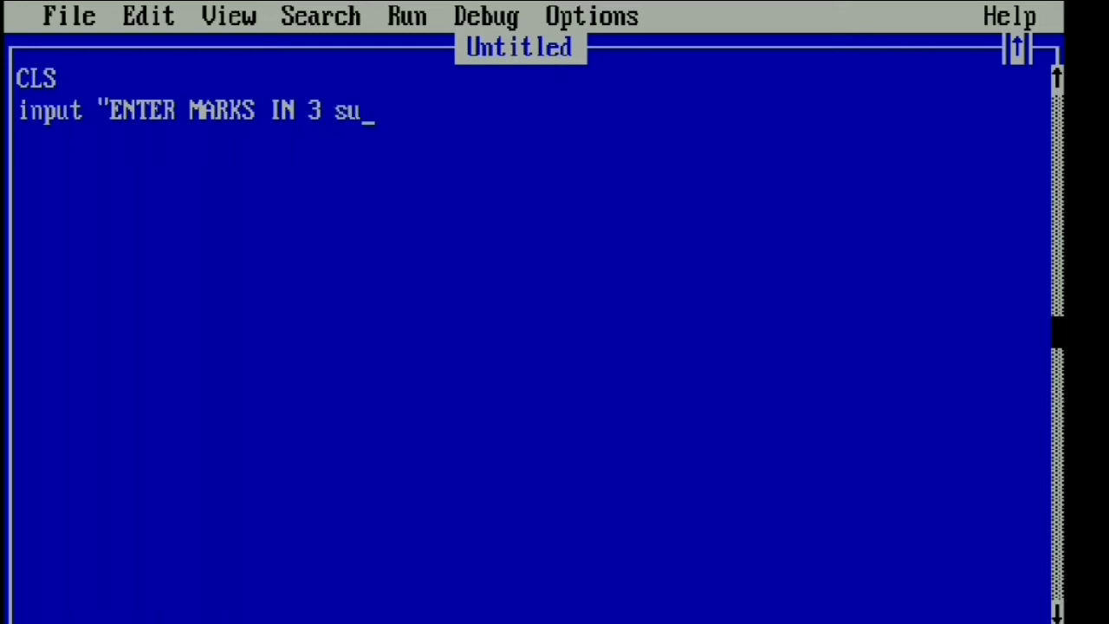
text(bjec)
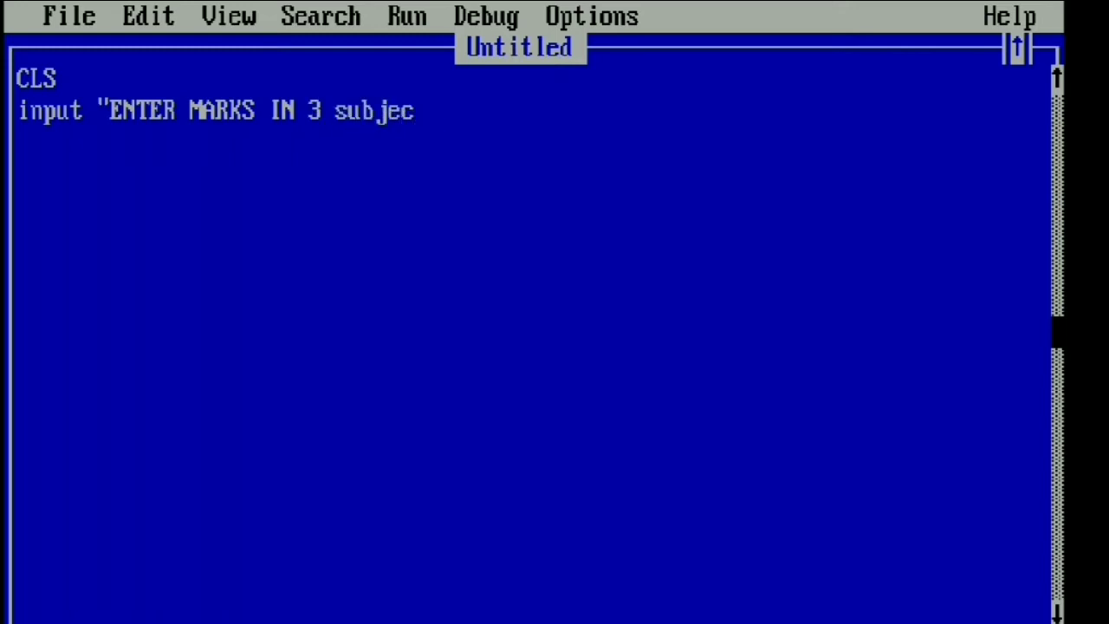
key(BackSpace)
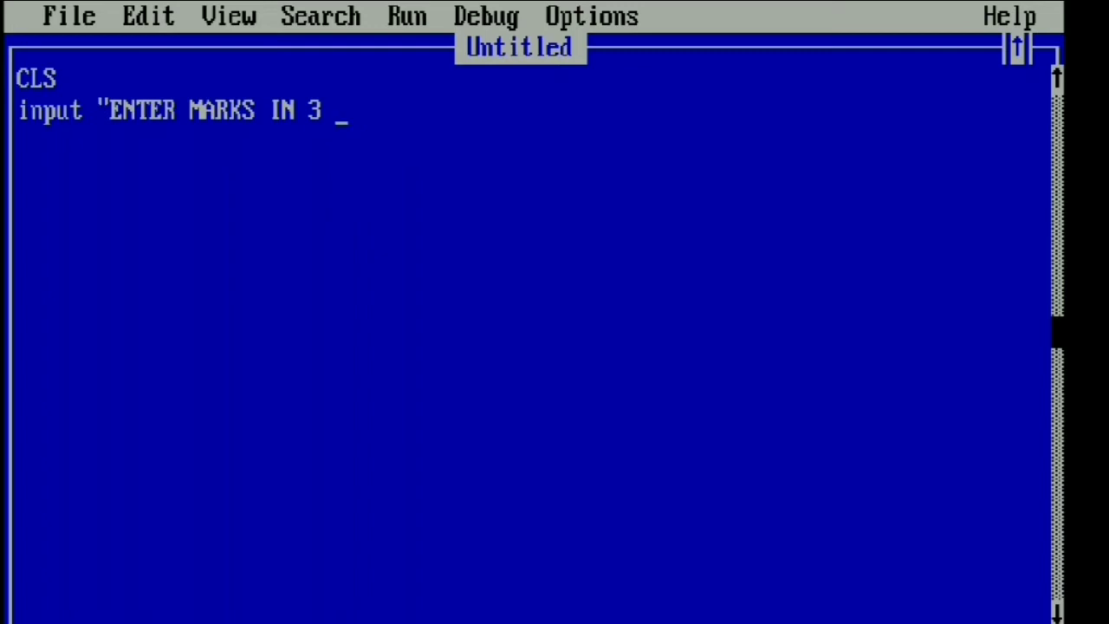
text(SUBJECTS ")
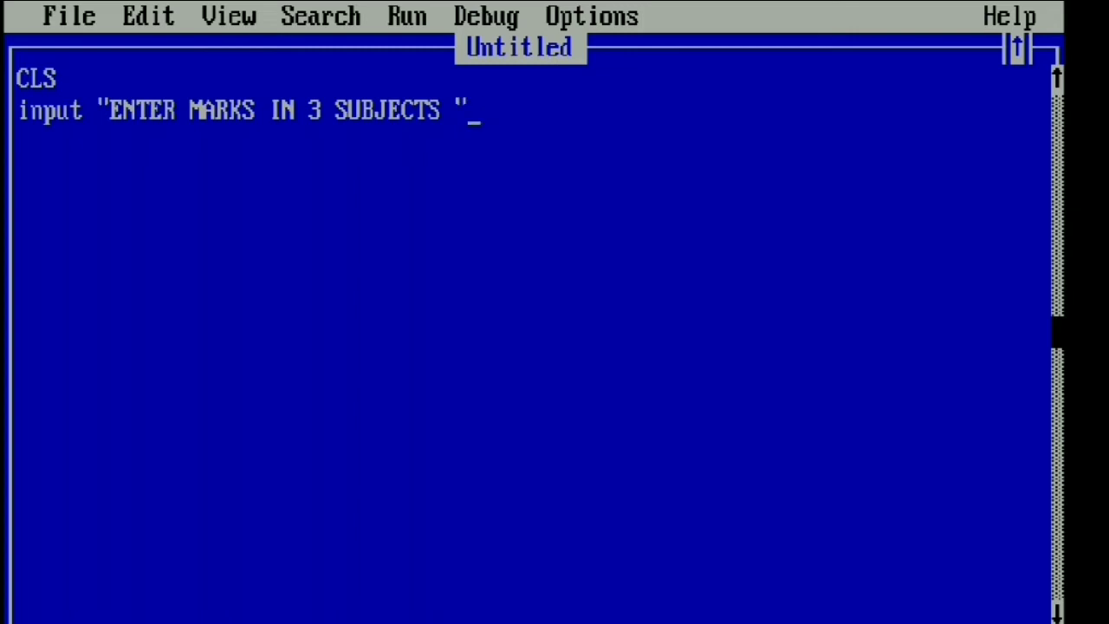
text(;)
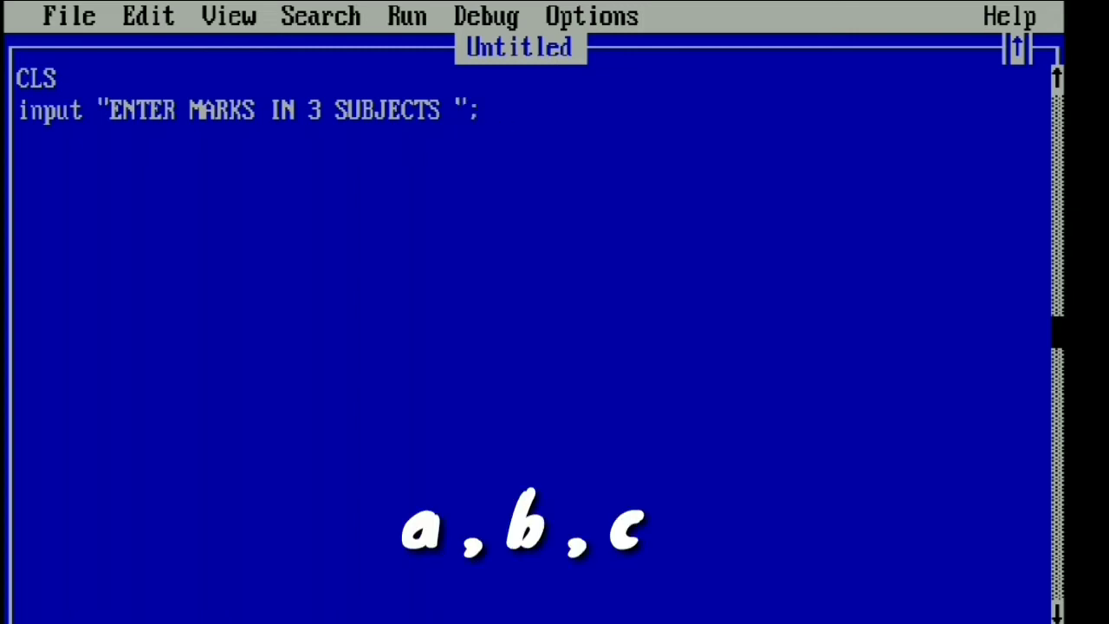
text(a,b,c)
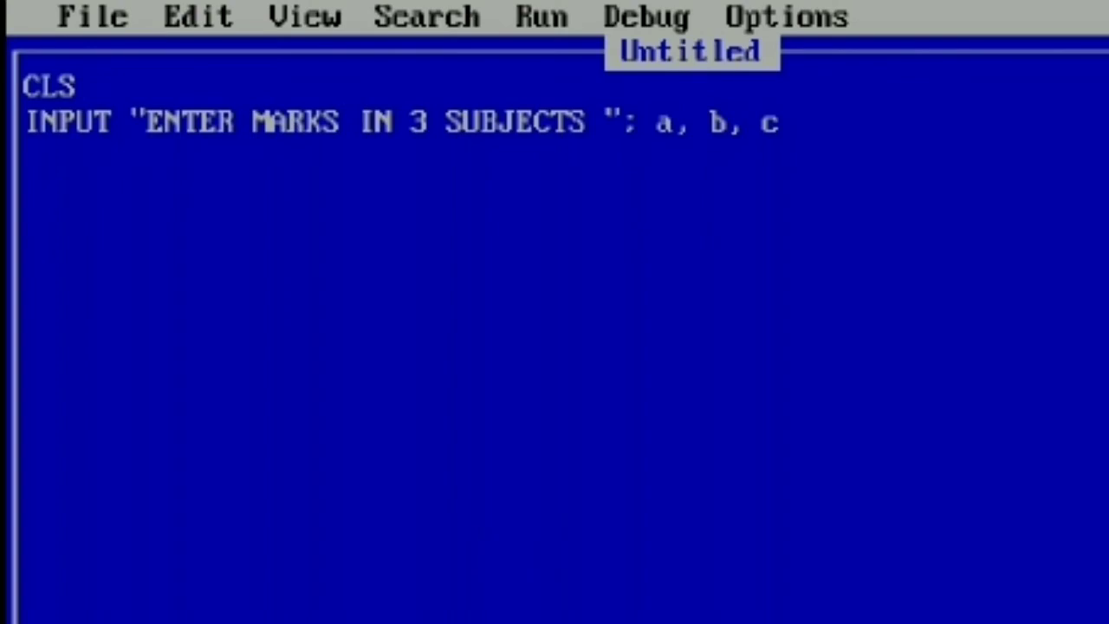
Step: Add the lines SUM = A+B+C and AVG = SUM/3
text(SUM=)
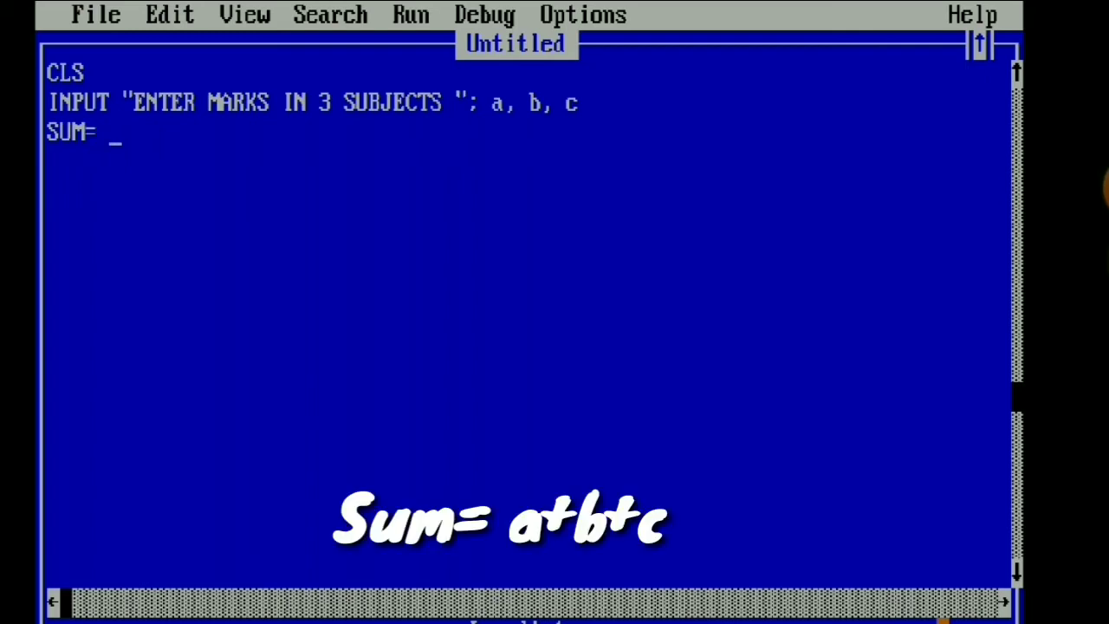
text(A+)
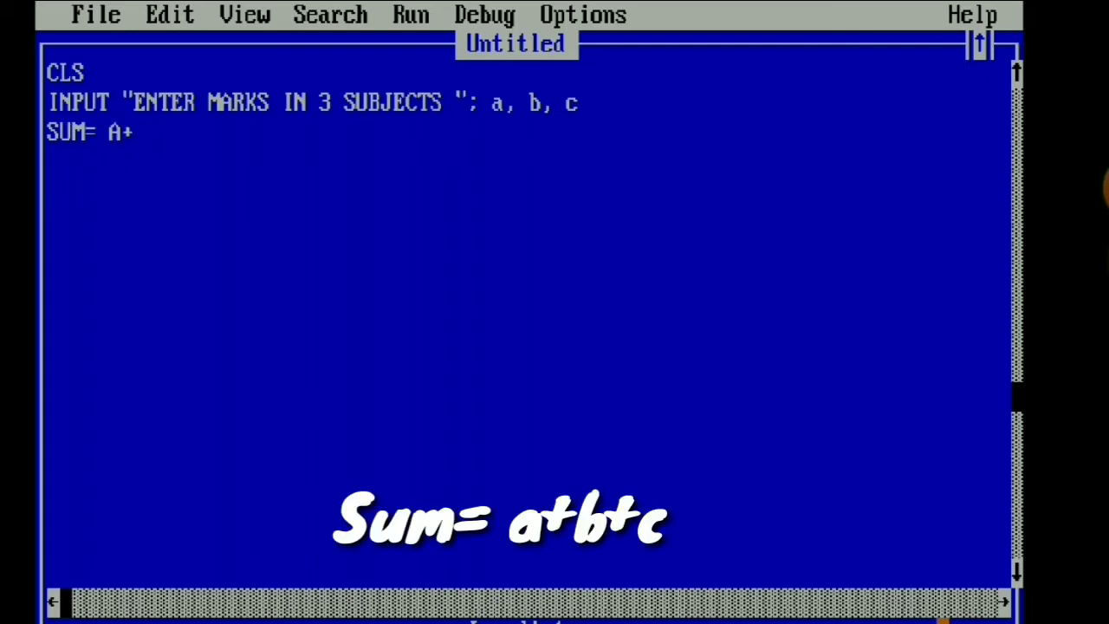
text(B+C)
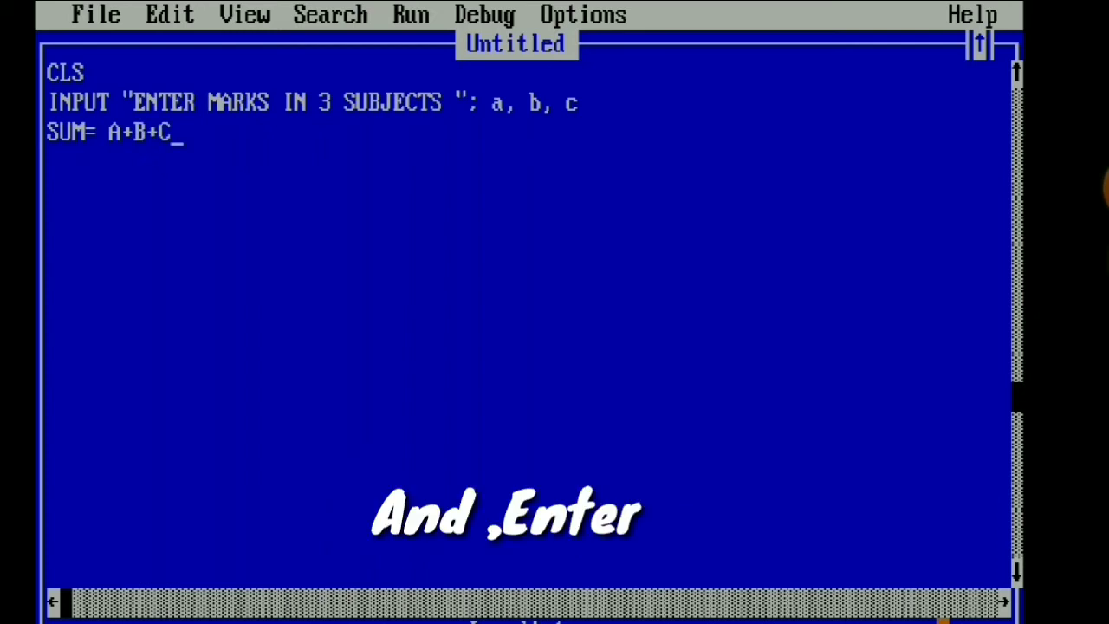
key(enter)
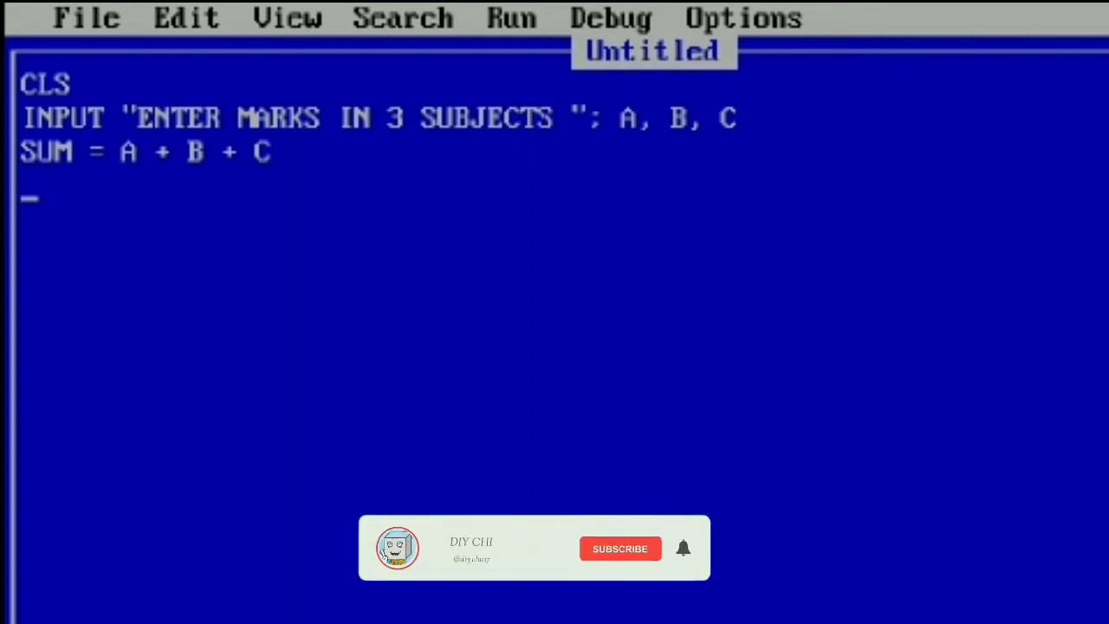
click(620, 548)
text(AVG)
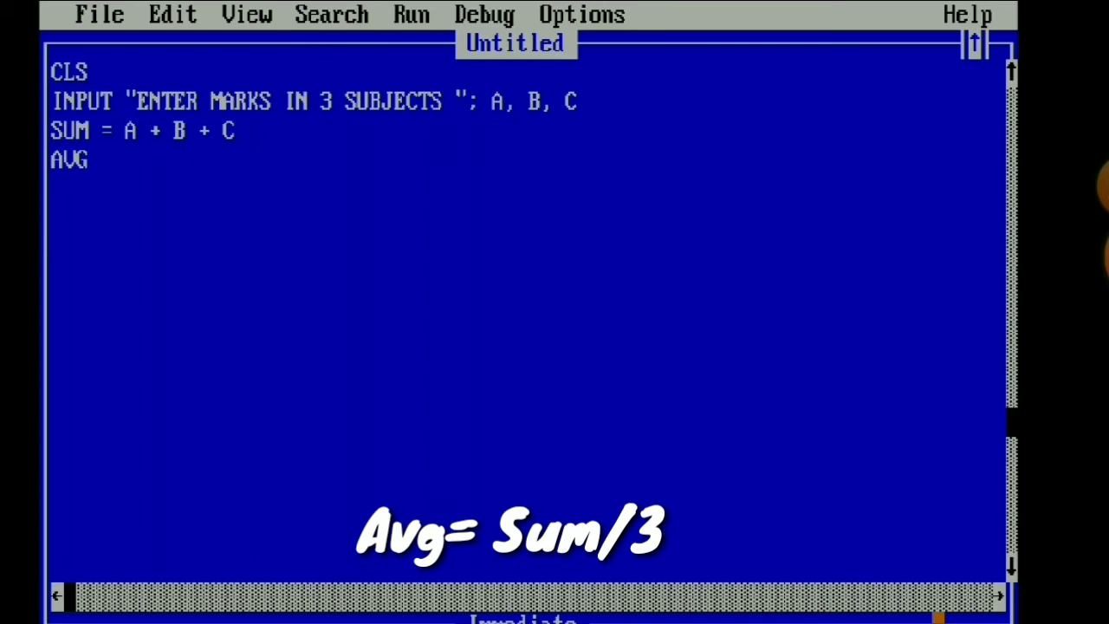
text(=)
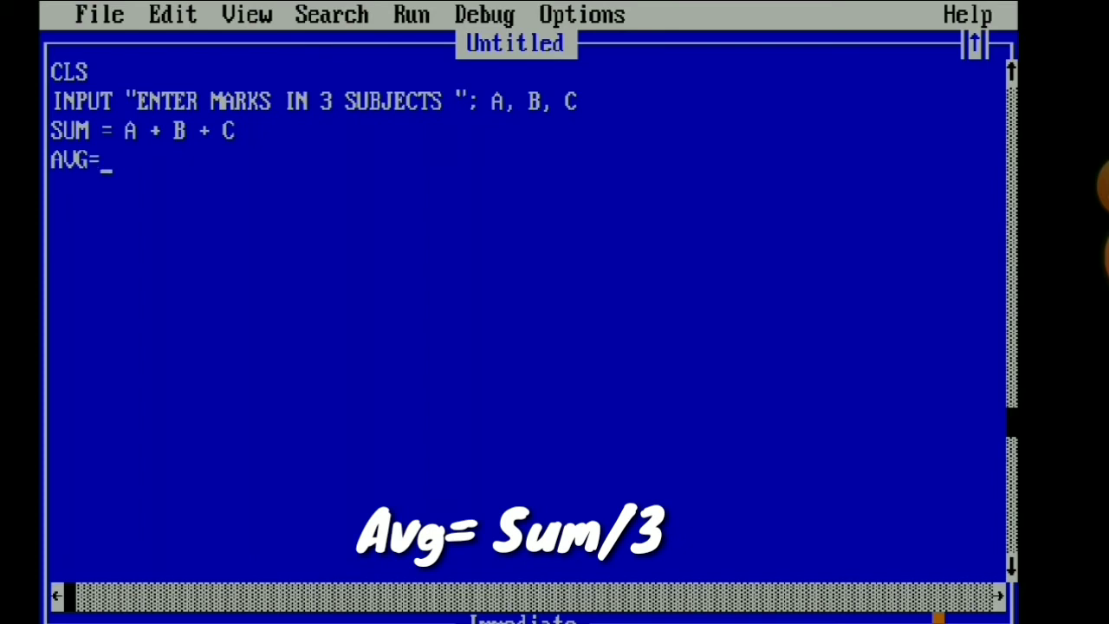
text(SUM/)
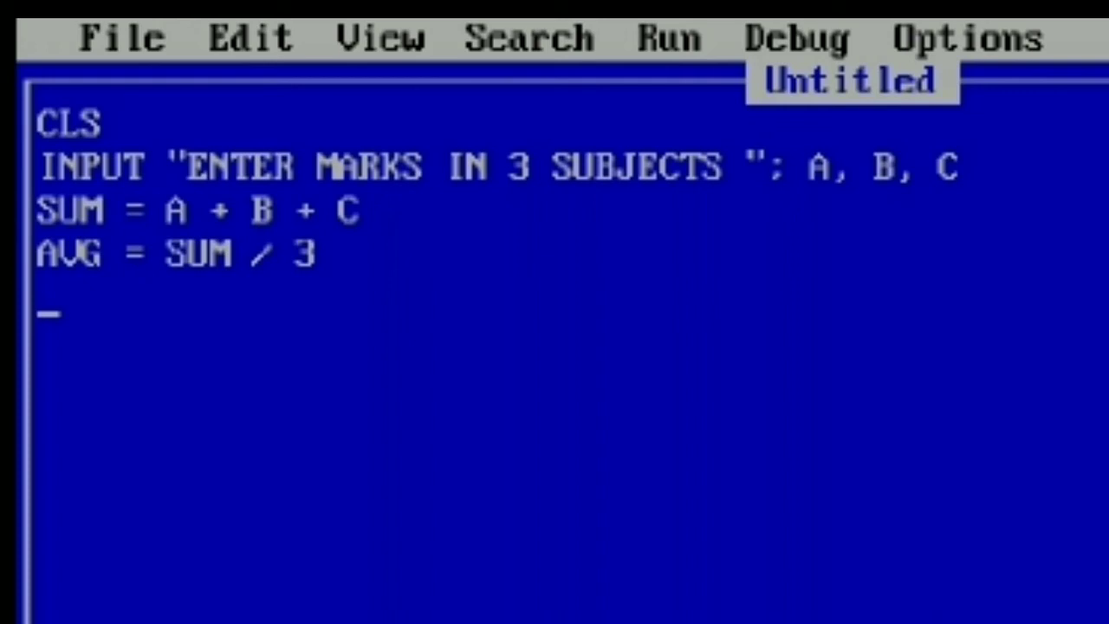
Step: Add the line PRINT "SUM="; SUM
text(P)
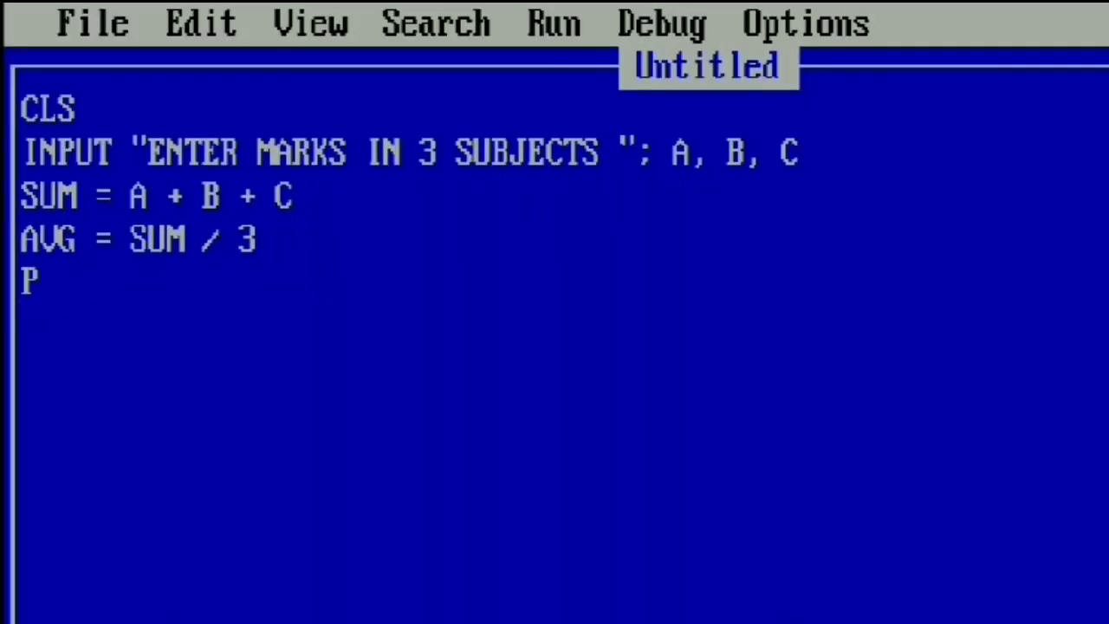
text(RINT)
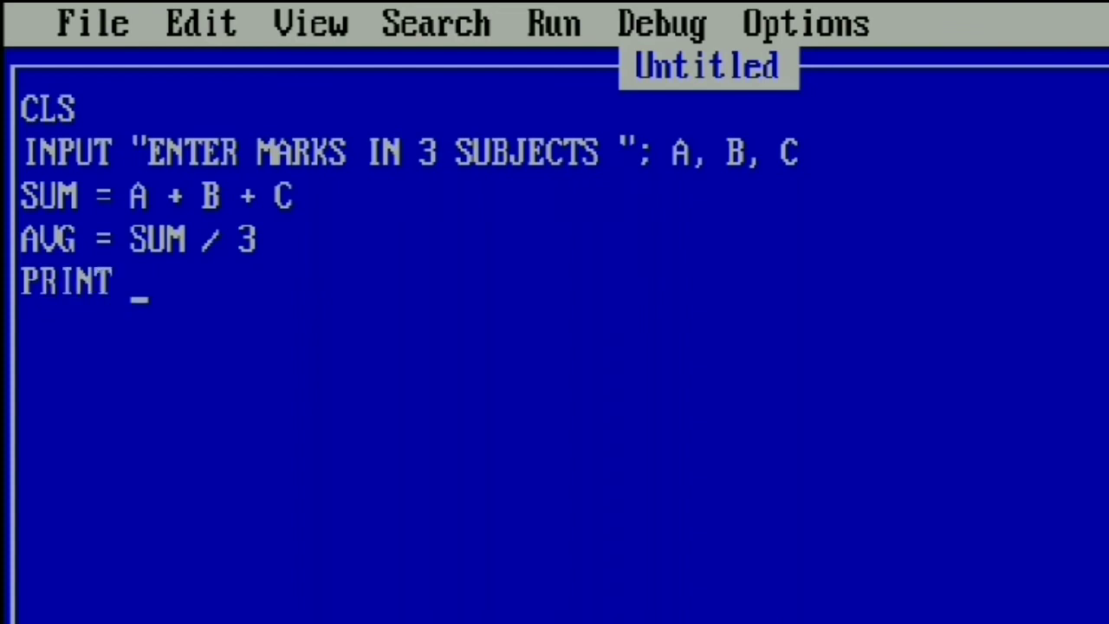
text("SU)
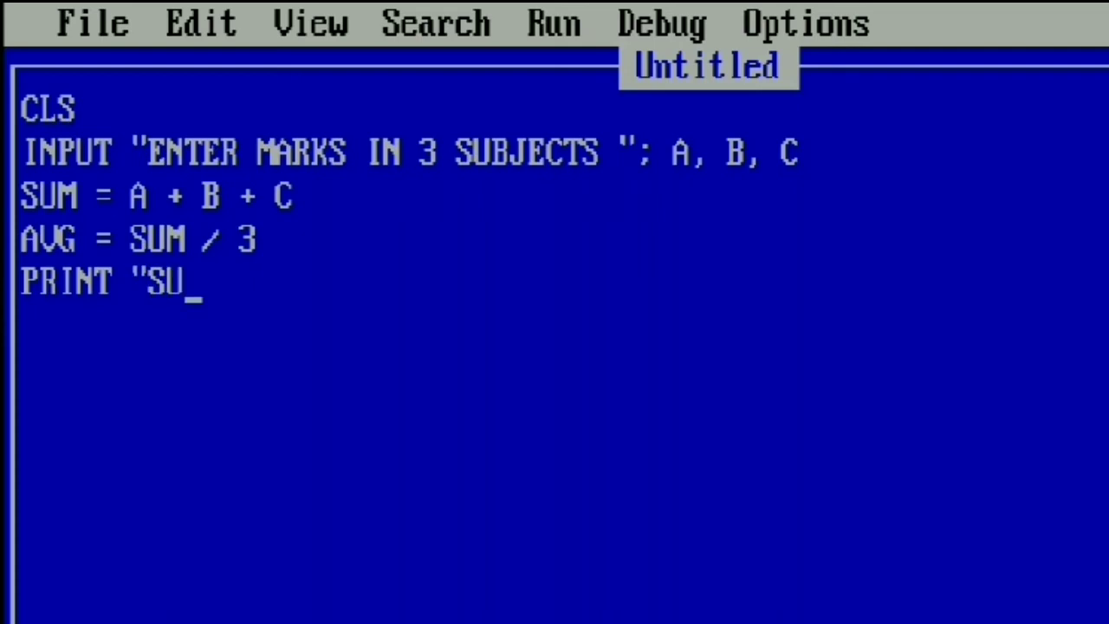
text(M)
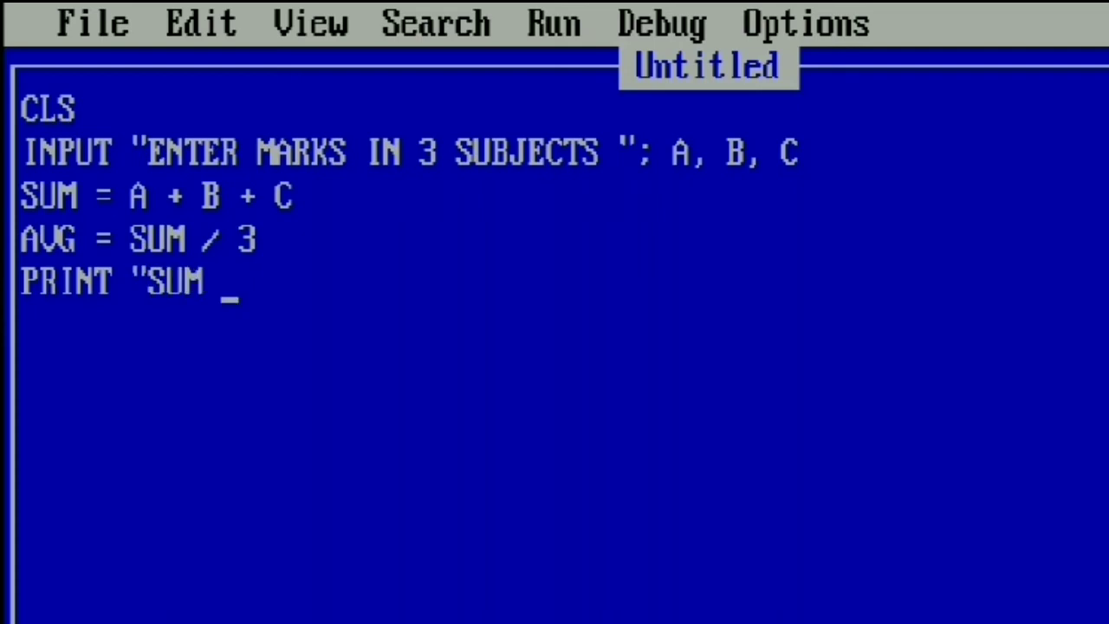
text(=)
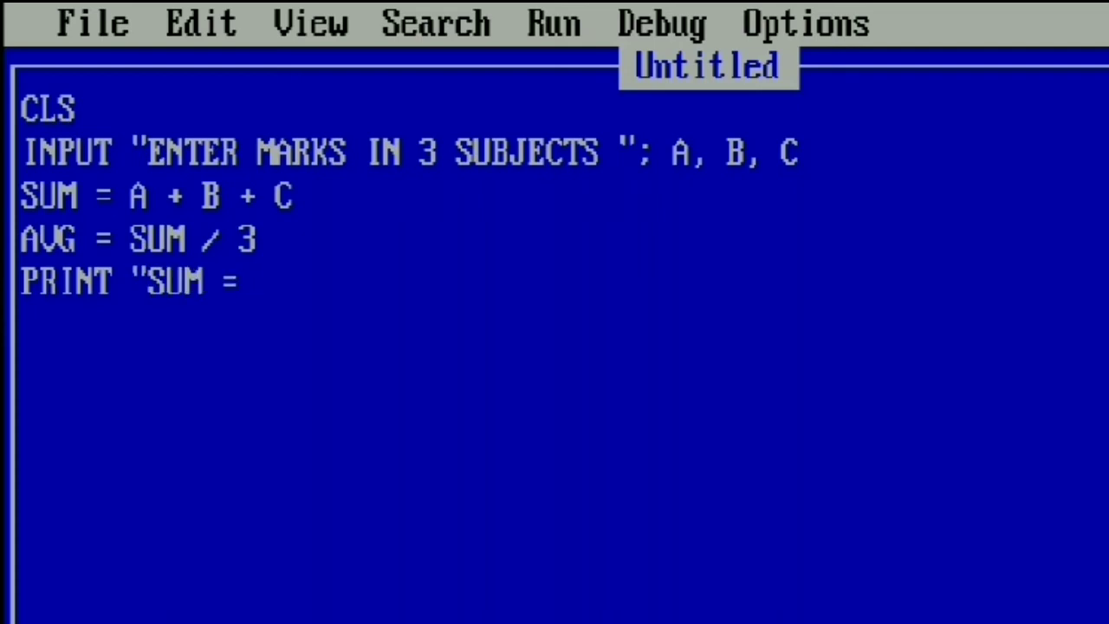
text(")
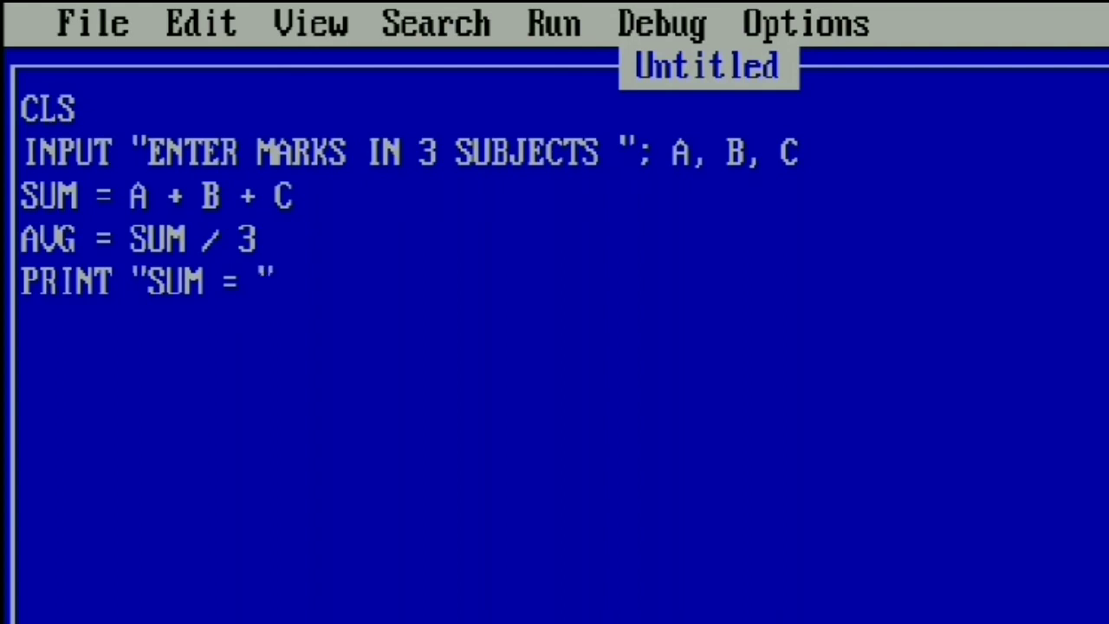
text(;)
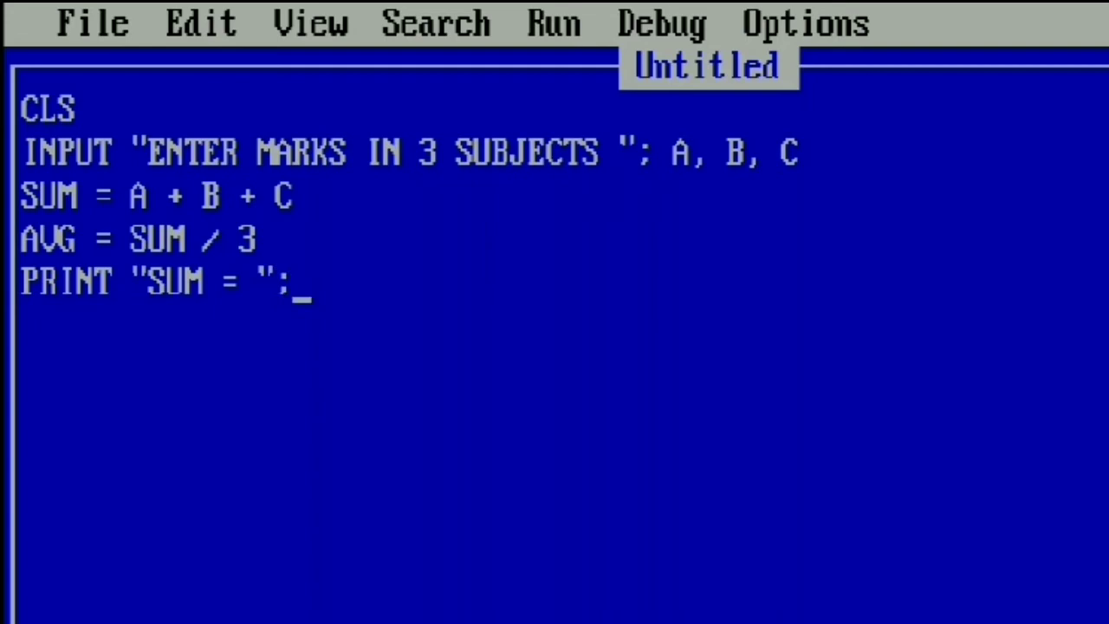
text(SUM)
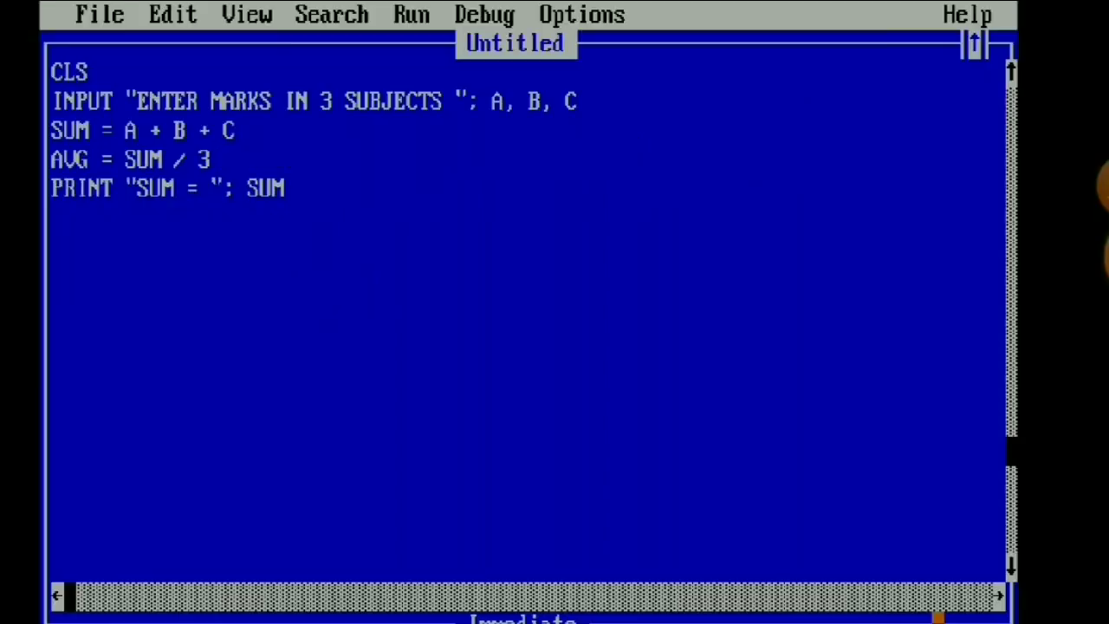
Step: Add PRINT "AVERAGE="; AVG and END, then run the program
text(PRINT)
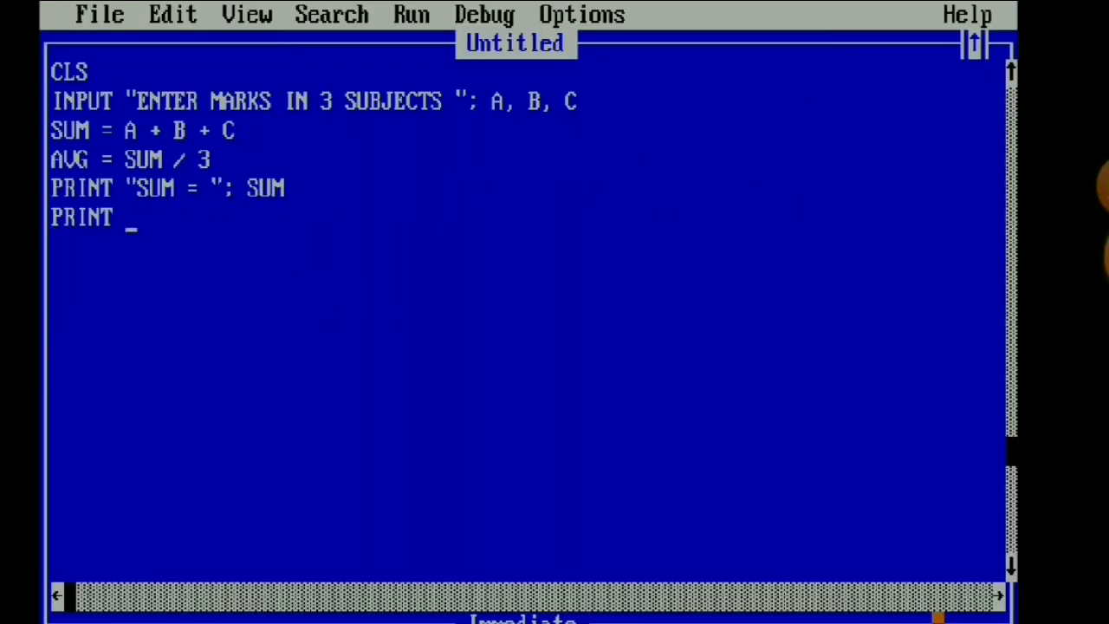
text("AV)
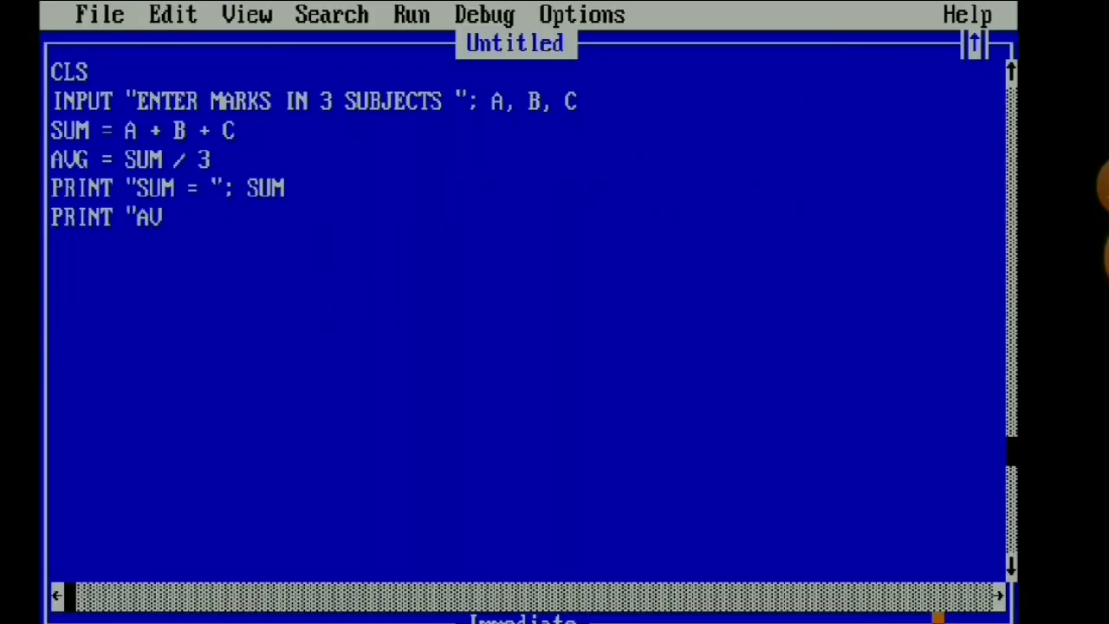
text(ERAGE)
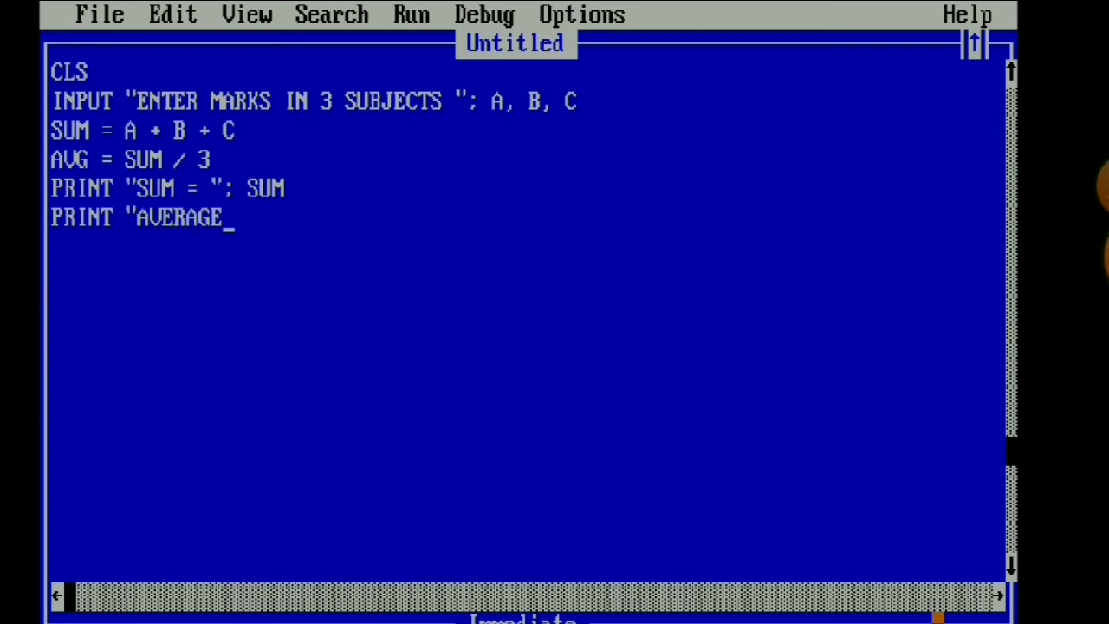
text(=")
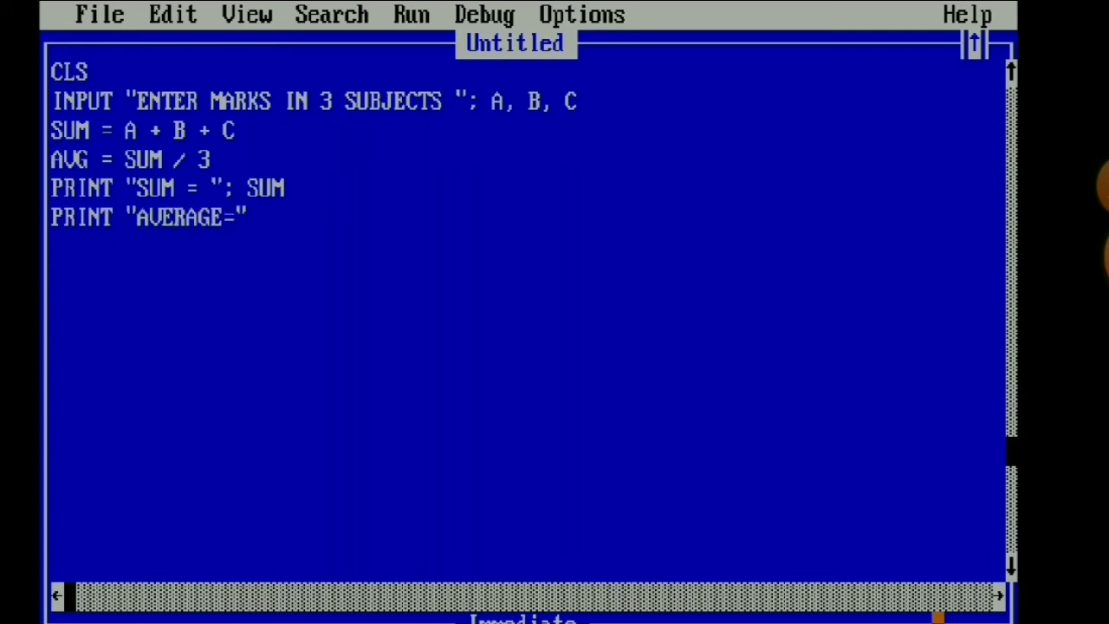
text(;)
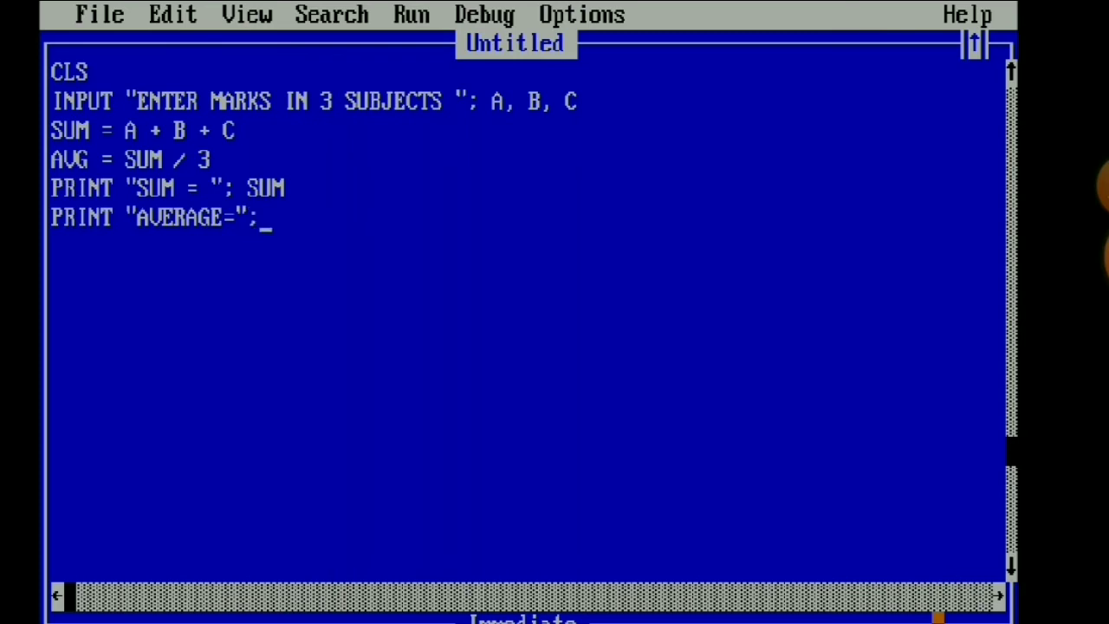
text(AVG)
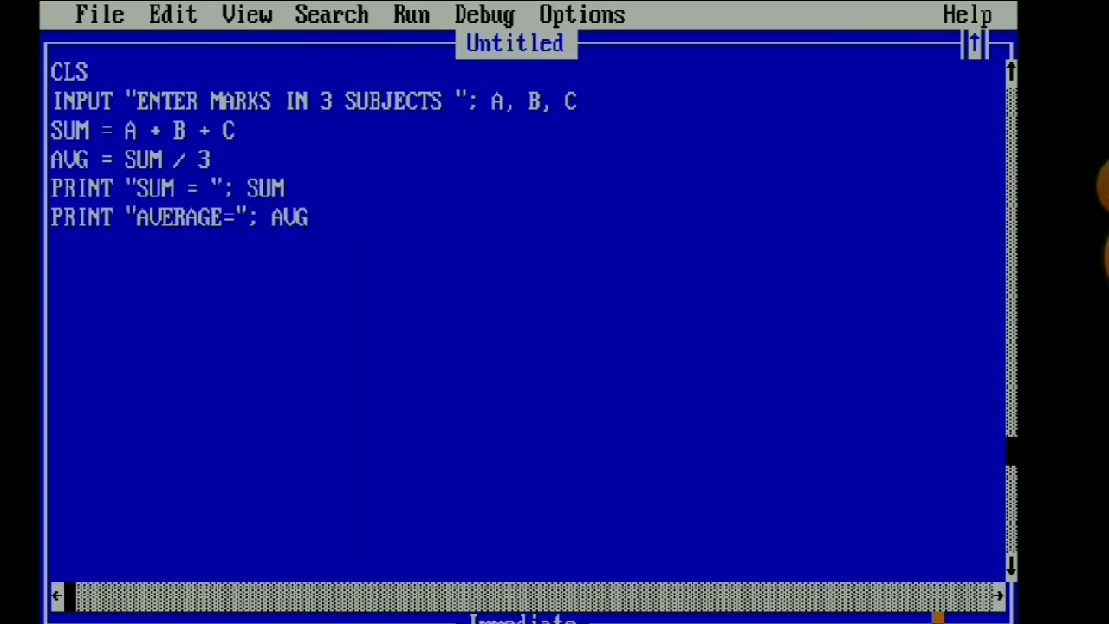
text(END)
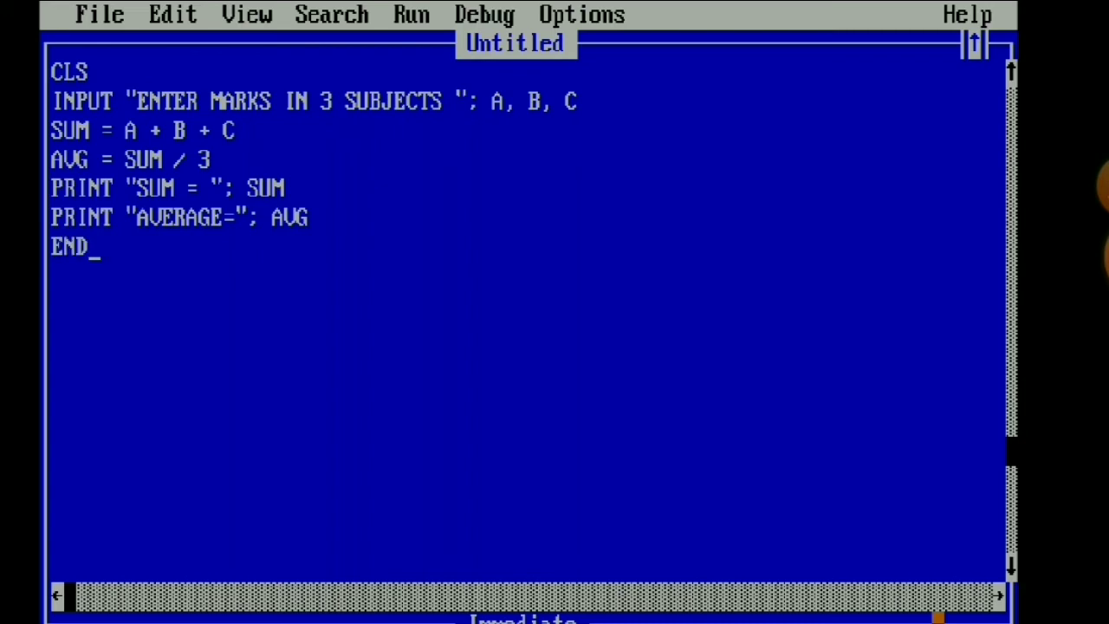
key(enter)
text(45,)
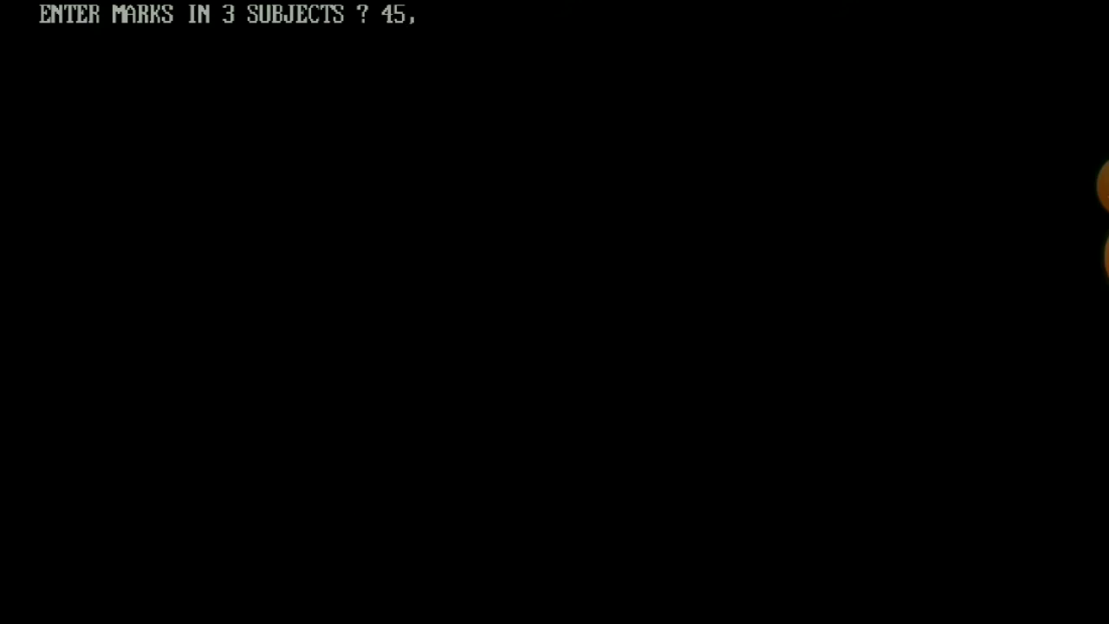
Step: Submit 45, 60, 78 at the ENTER MARKS IN 3 SUBJECTS prompt
text(60,)
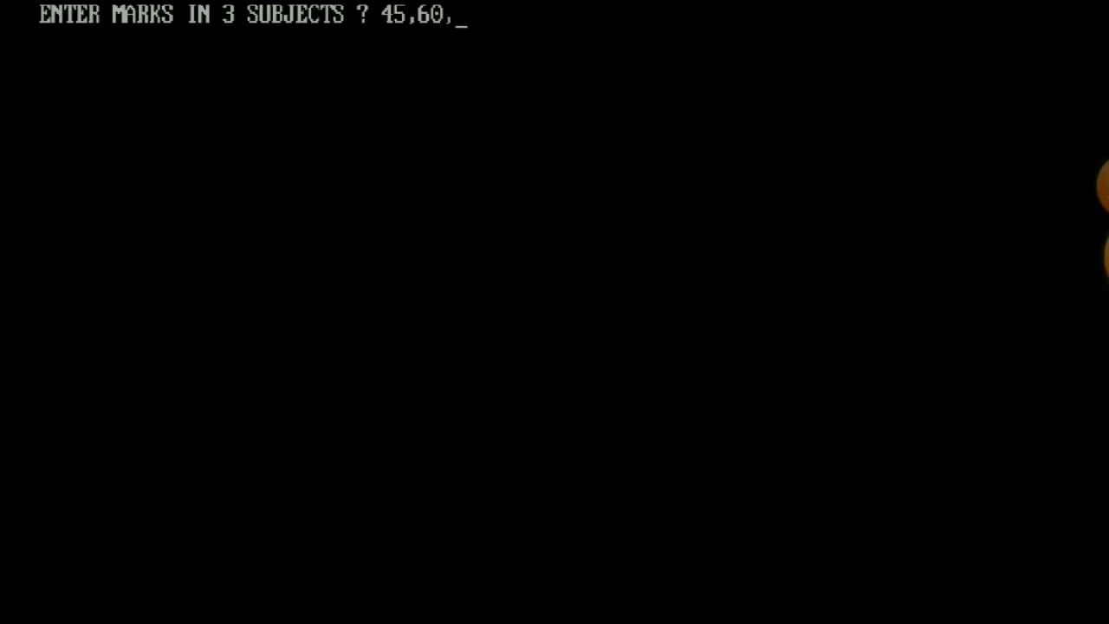
text(78)
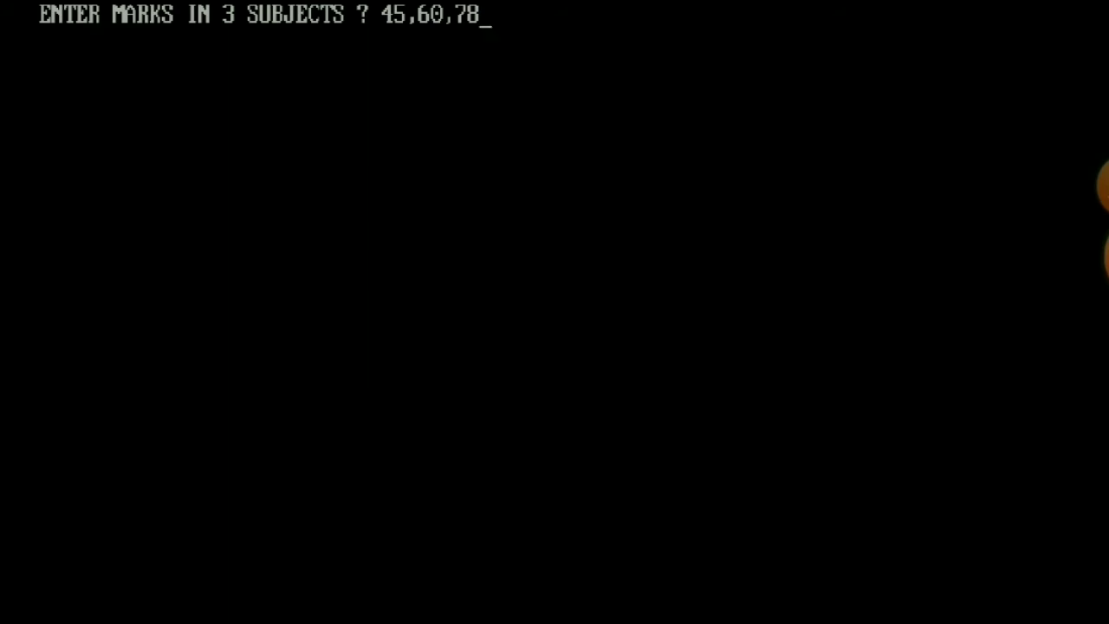
key(enter)
text(C)
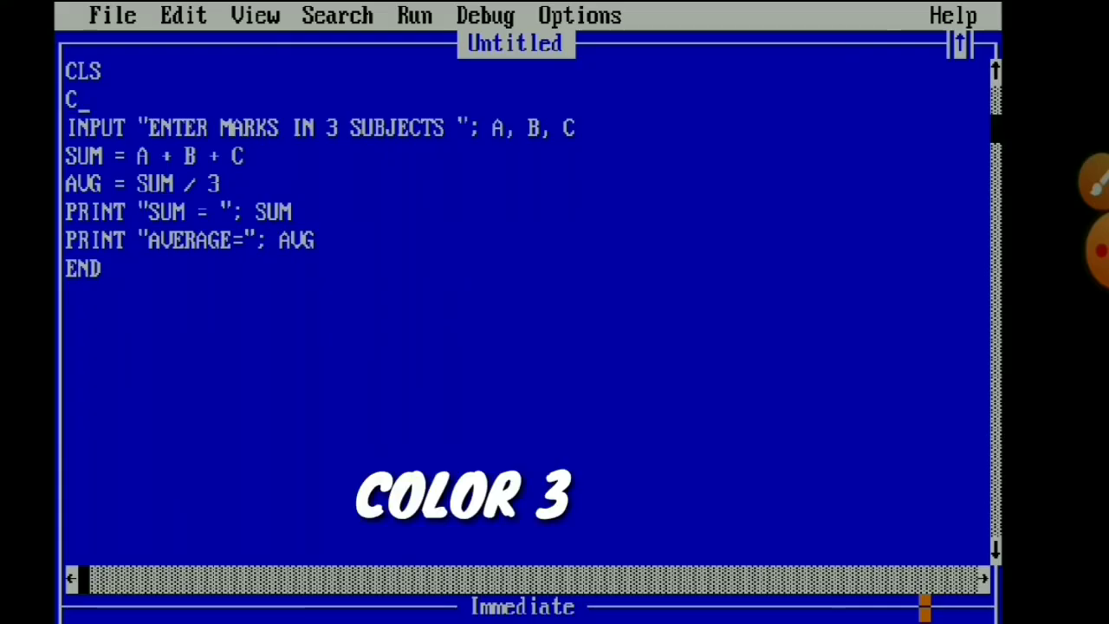
Step: Complete the new line below CLS so it reads COLOR 3
text(OLOR)
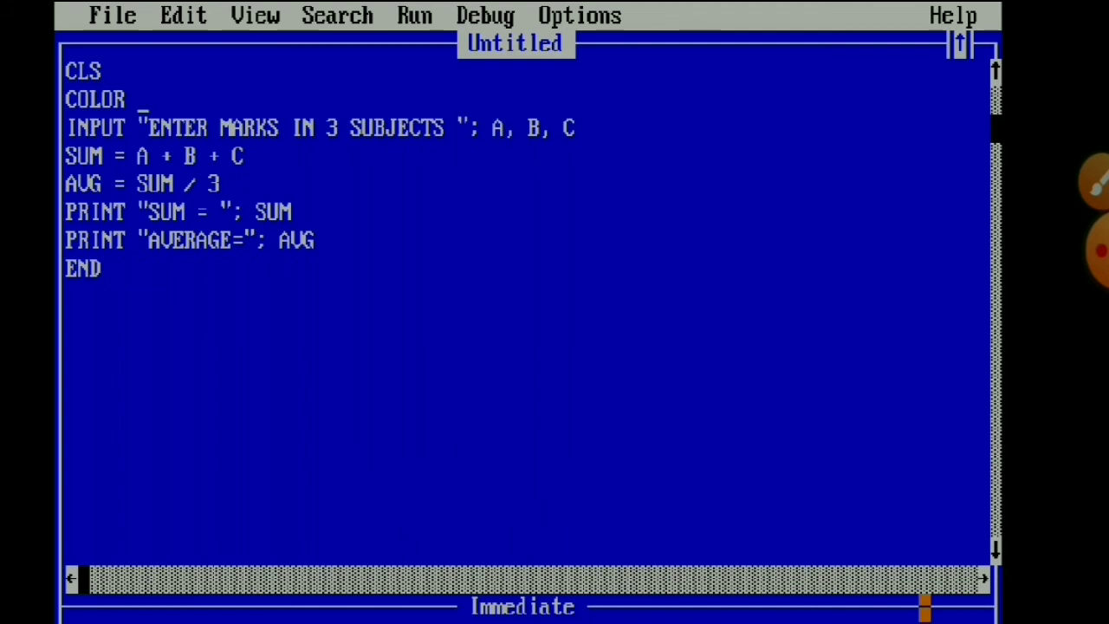
text(3)
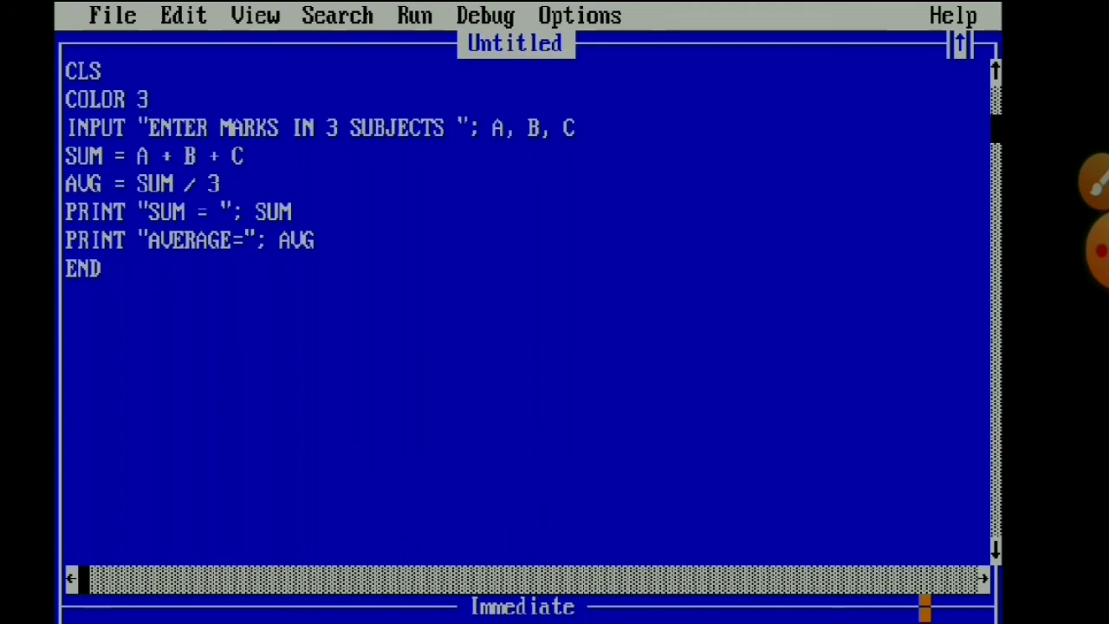